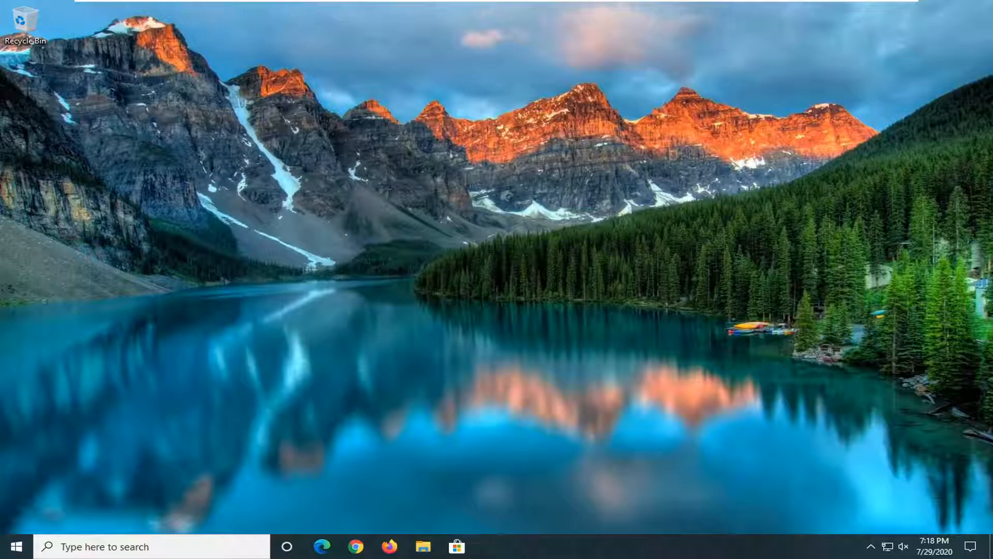
pyautogui.moveTo(808, 227)
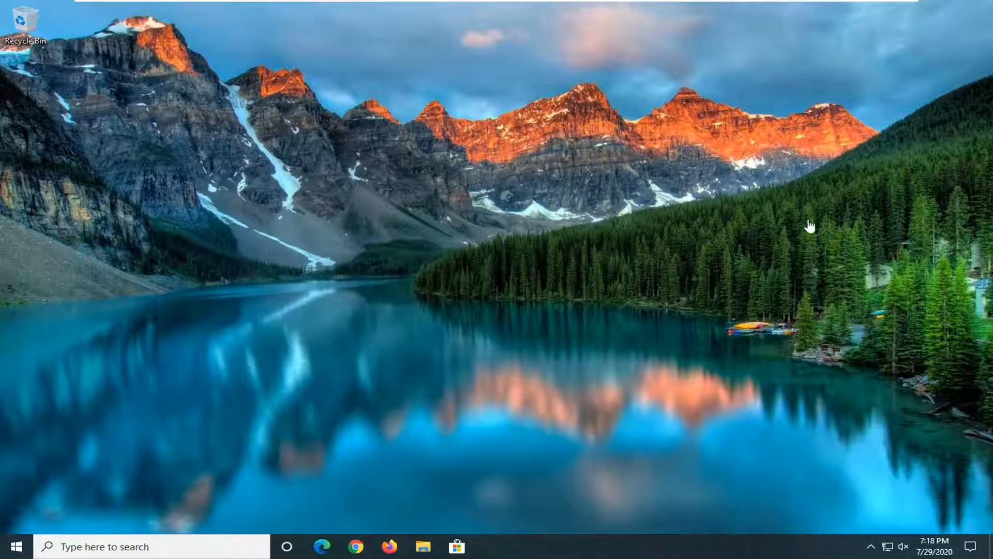
pyautogui.moveTo(635, 194)
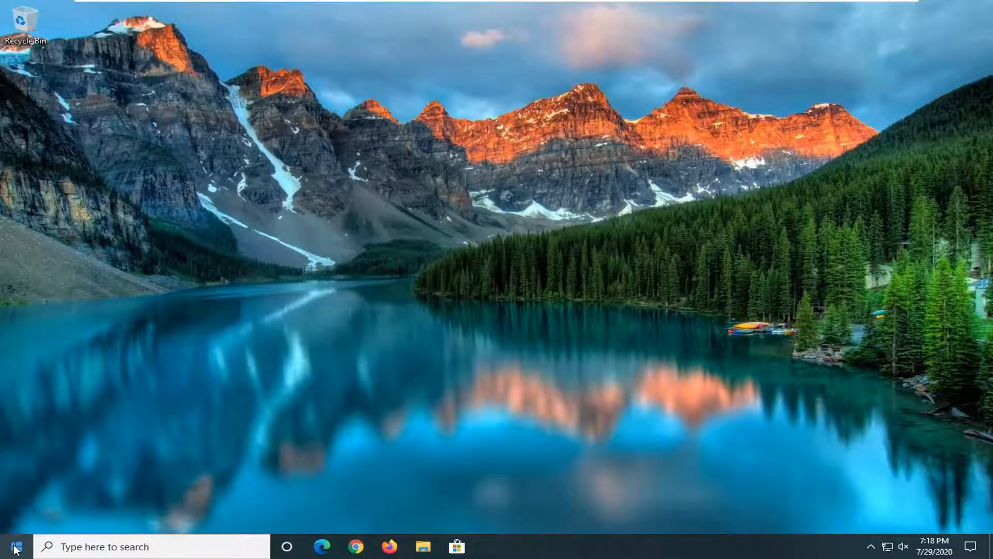
# Step: Search 'services' from the Start menu and bring up the Services result's launch options
pyautogui.write('s')
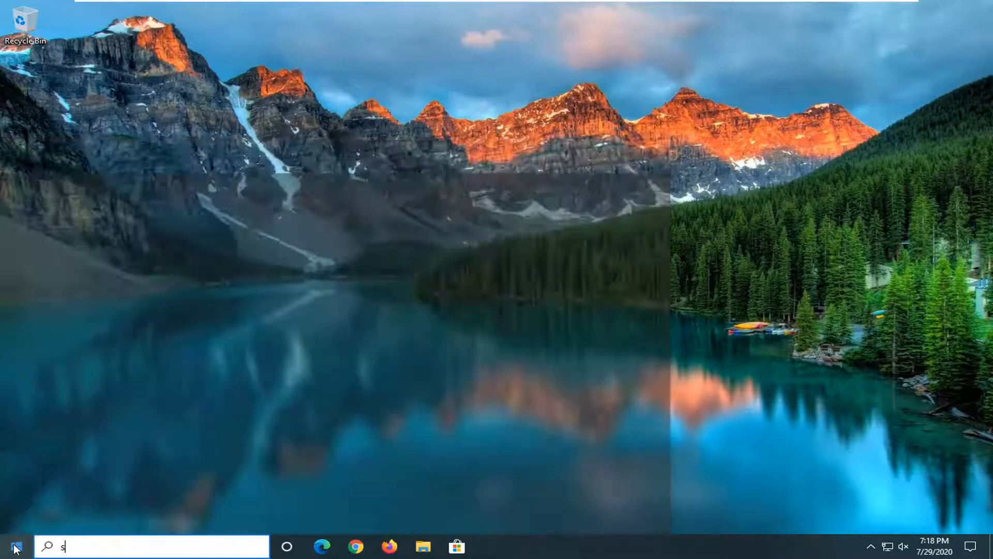
pyautogui.write('ervices')
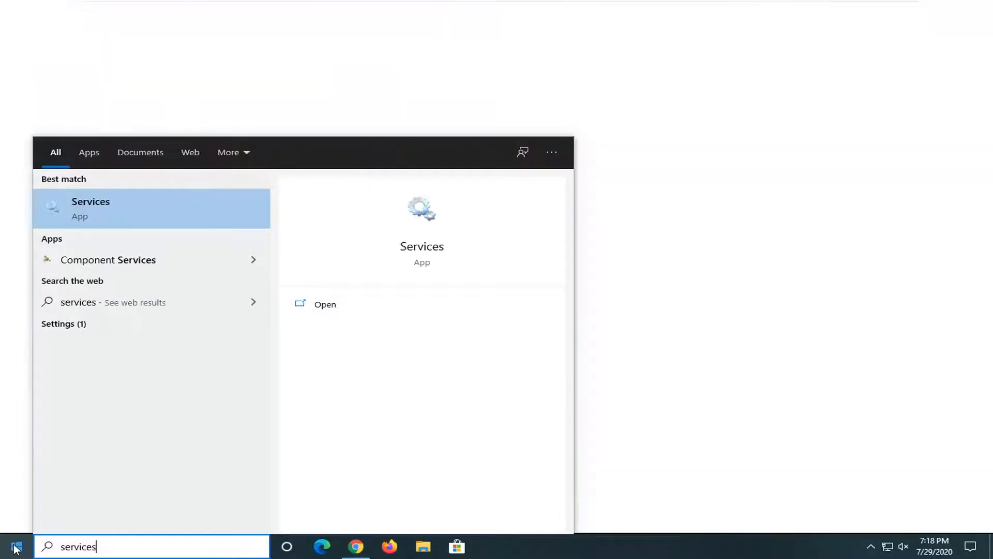
pyautogui.rightClick(91, 208)
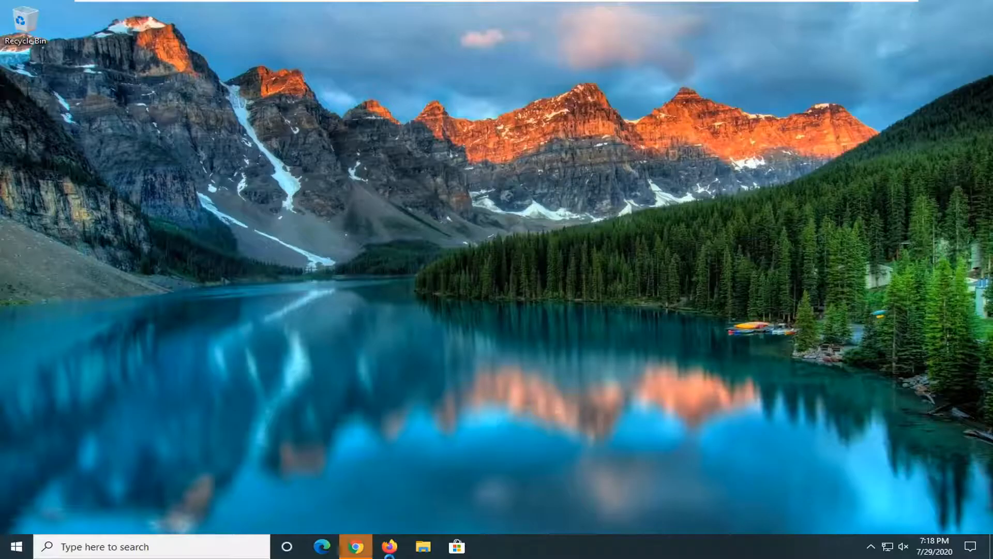
# Step: Launch Services and locate the gupdate and gupdatem Google Update Service entries
pyautogui.click(355, 547)
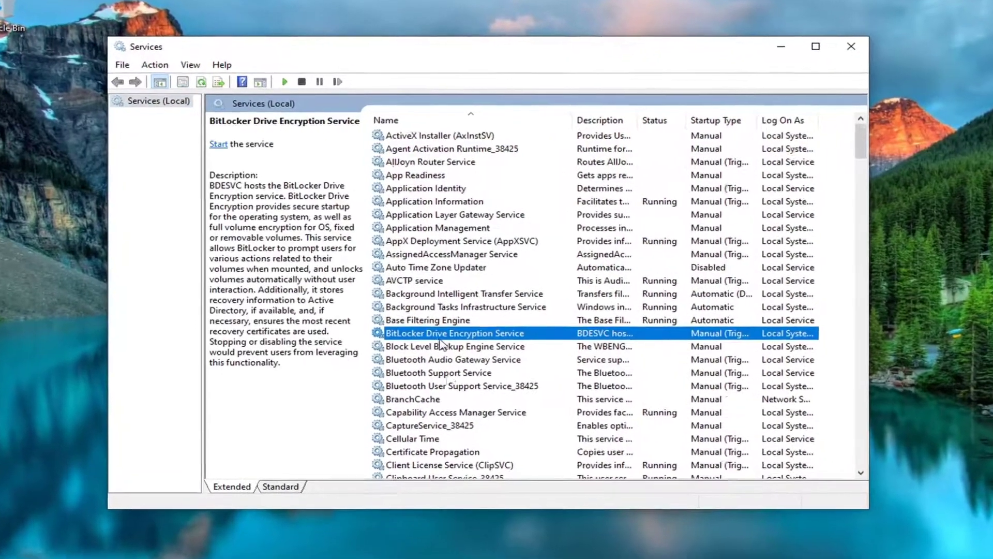
pyautogui.scroll(-3)
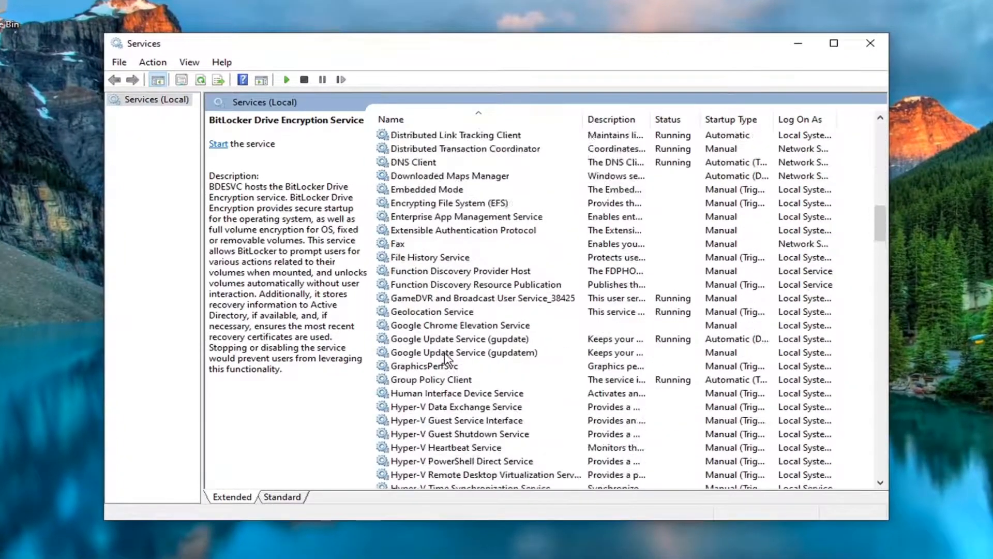
pyautogui.moveTo(415, 366)
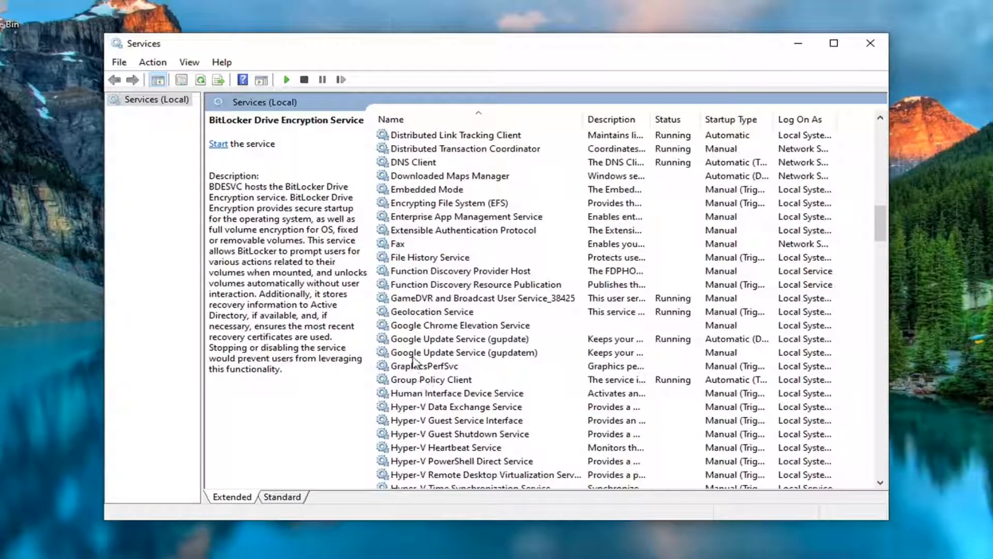
pyautogui.click(456, 339)
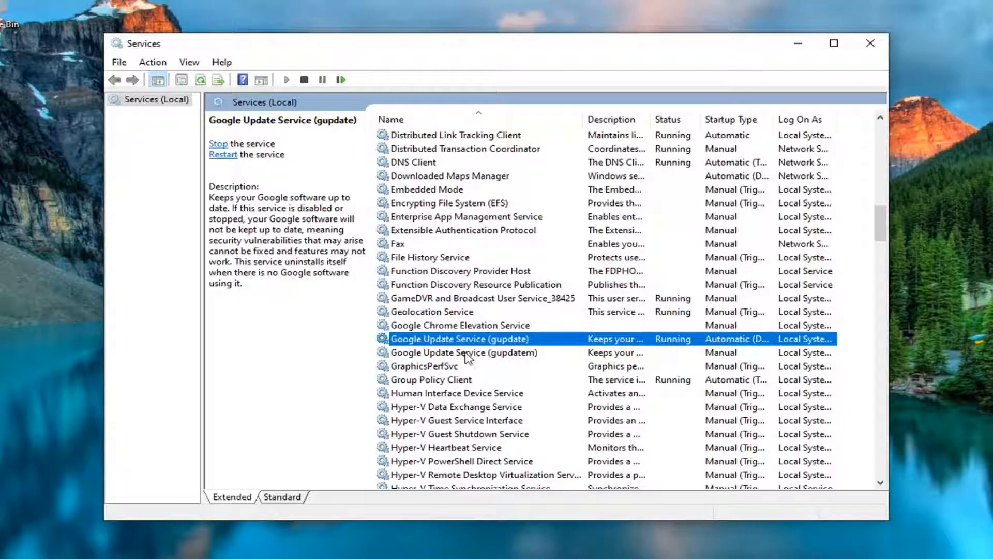
pyautogui.click(464, 352)
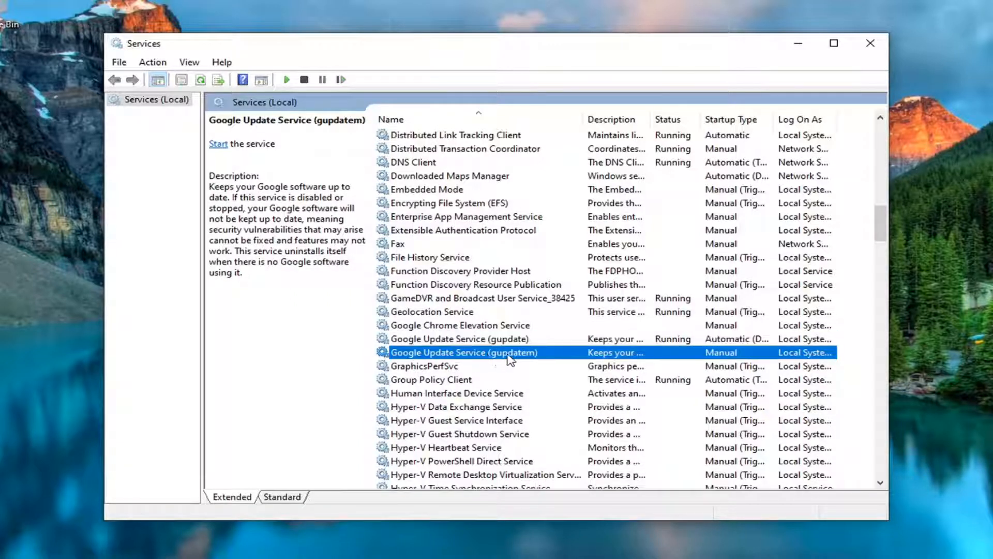
pyautogui.moveTo(531, 359)
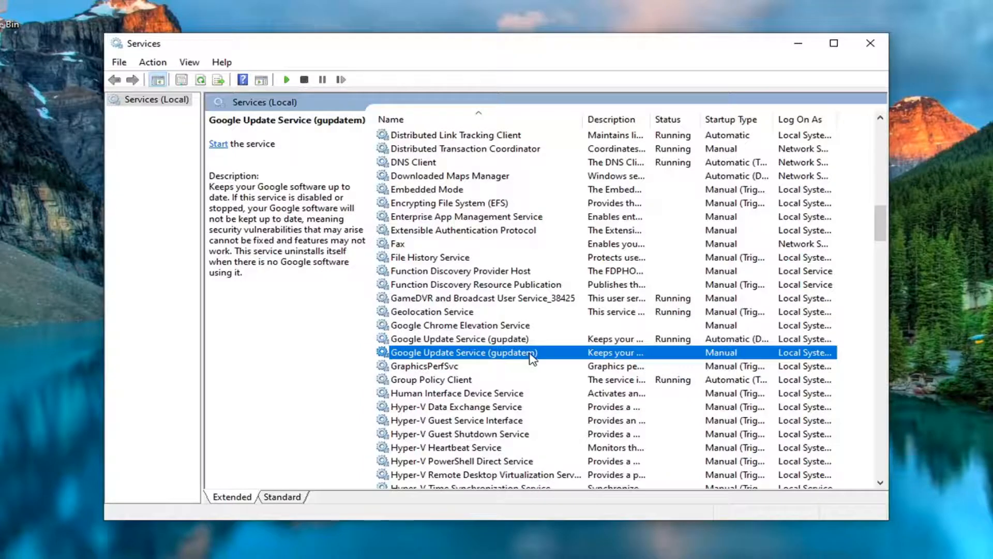
# Step: Set the gupdatem service's startup type to Disabled
pyautogui.doubleClick(465, 352)
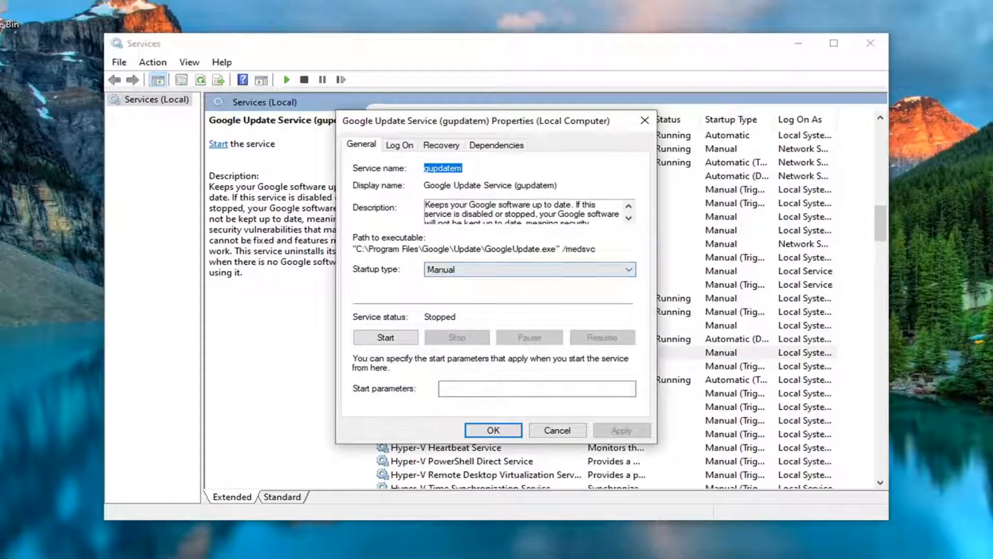
pyautogui.click(629, 269)
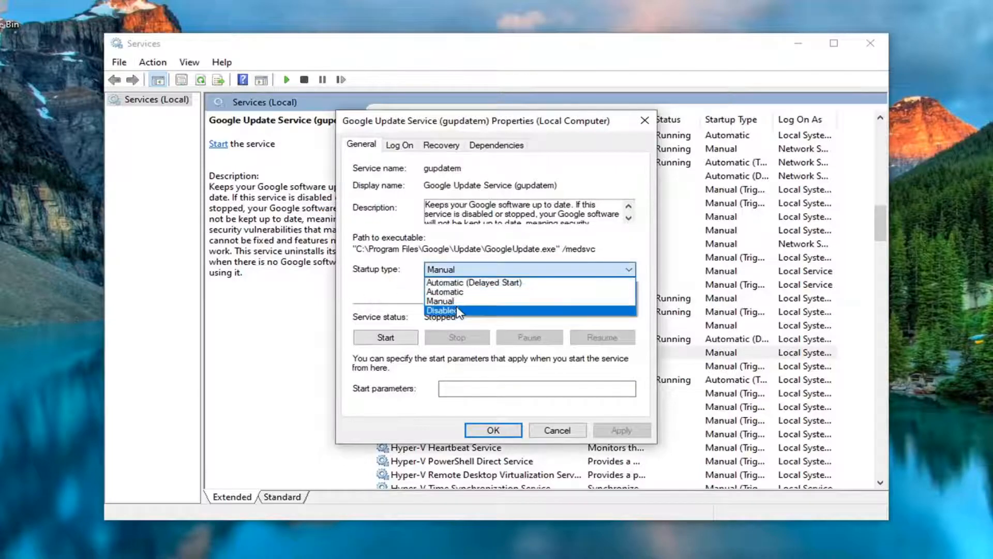
pyautogui.click(493, 430)
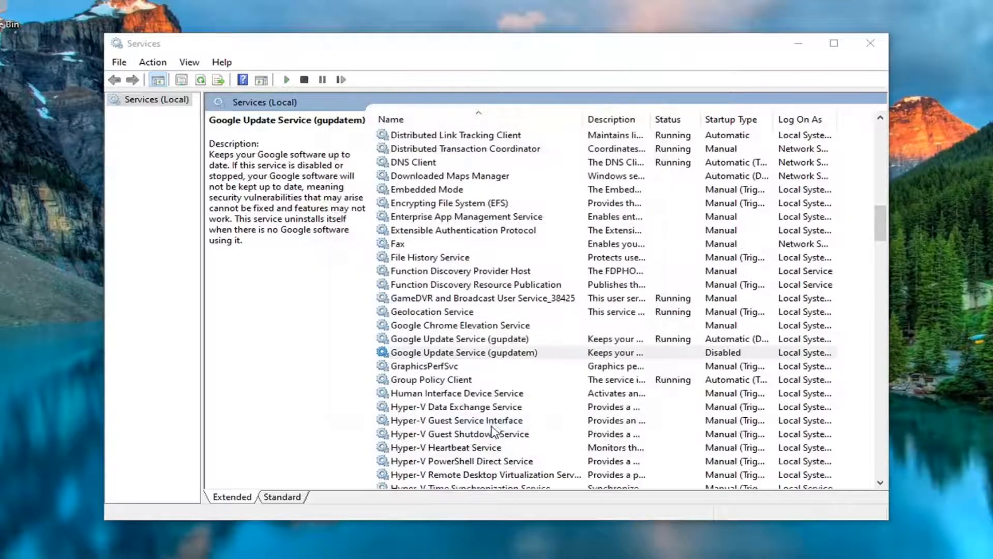
# Step: Set gupdate's startup type to Disabled, stop the service, and apply with OK
pyautogui.click(459, 338)
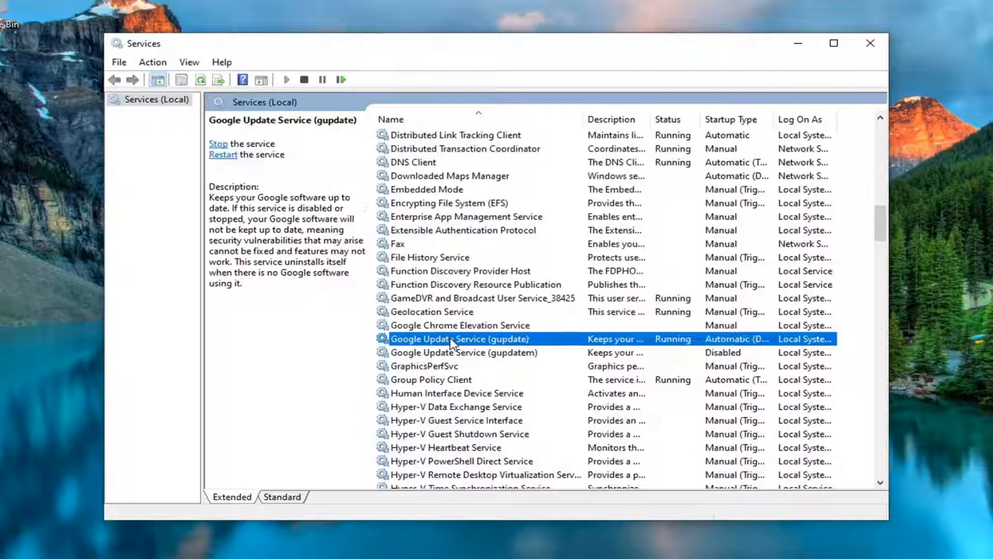
pyautogui.doubleClick(453, 338)
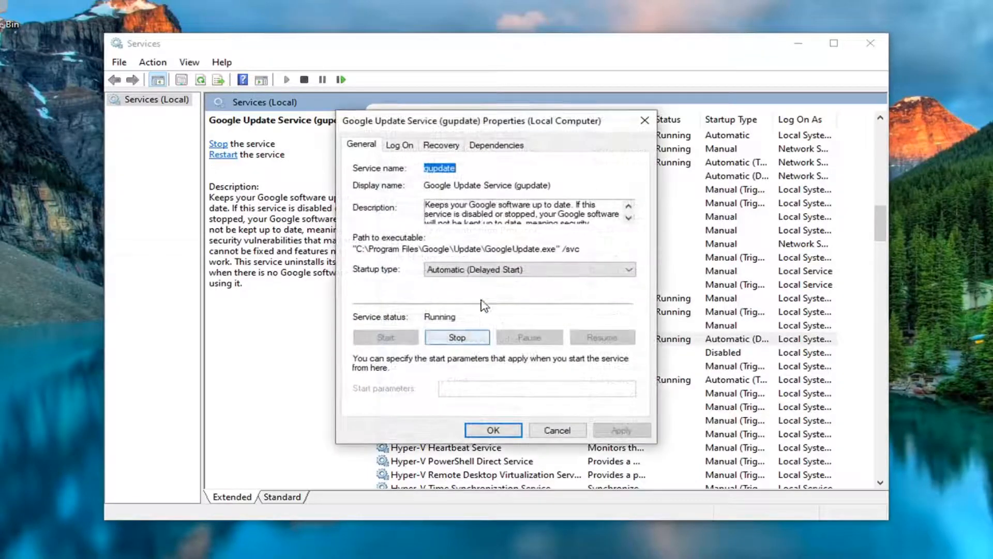
pyautogui.click(529, 270)
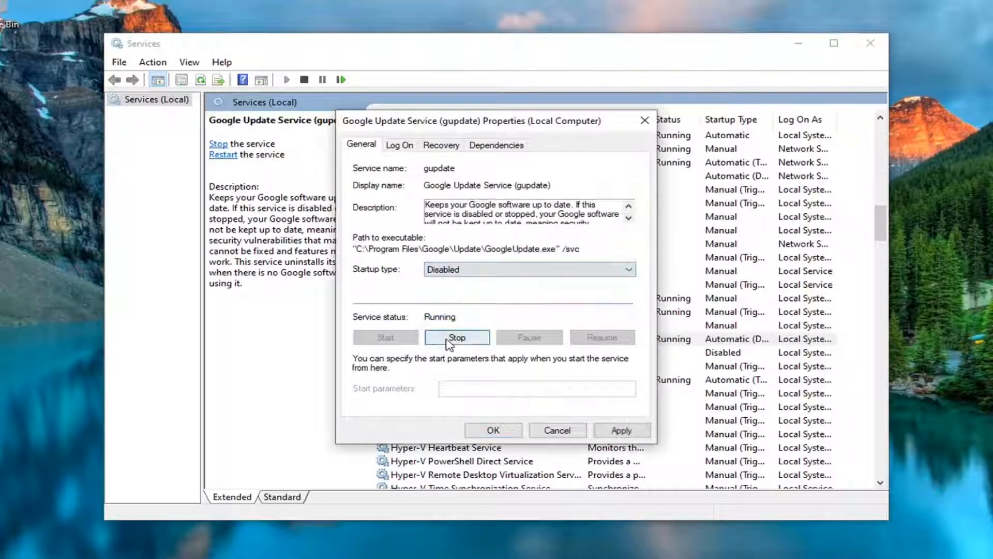
pyautogui.click(458, 337)
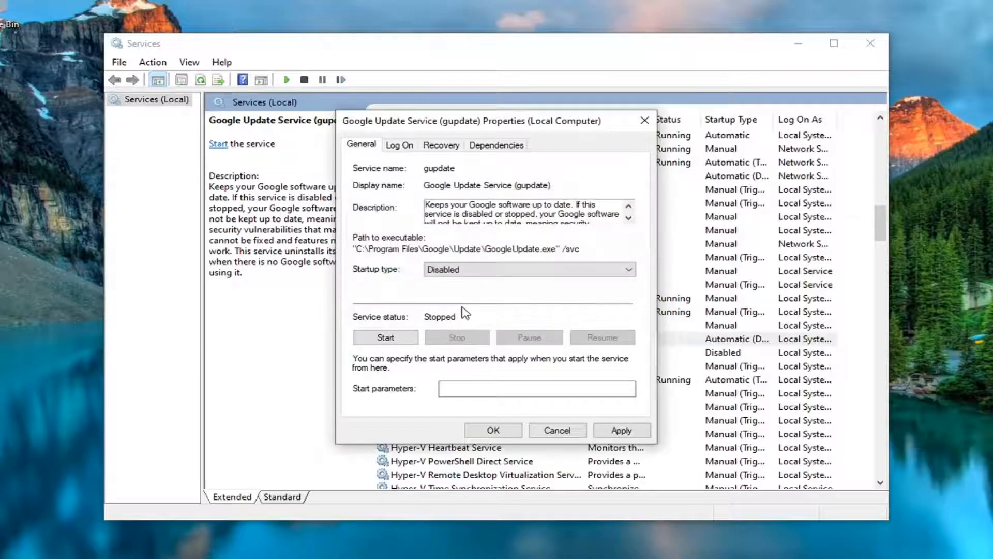
pyautogui.moveTo(492, 322)
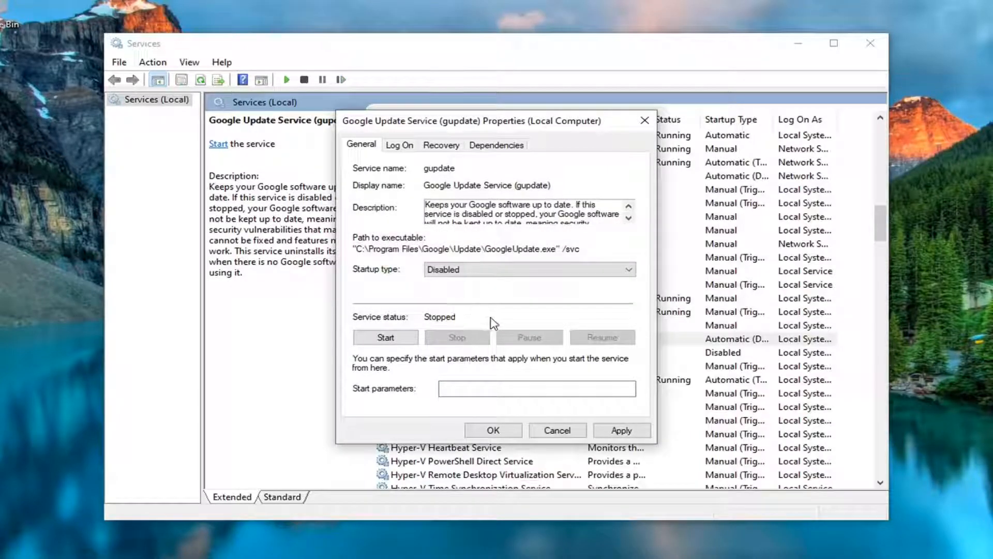
pyautogui.moveTo(586, 357)
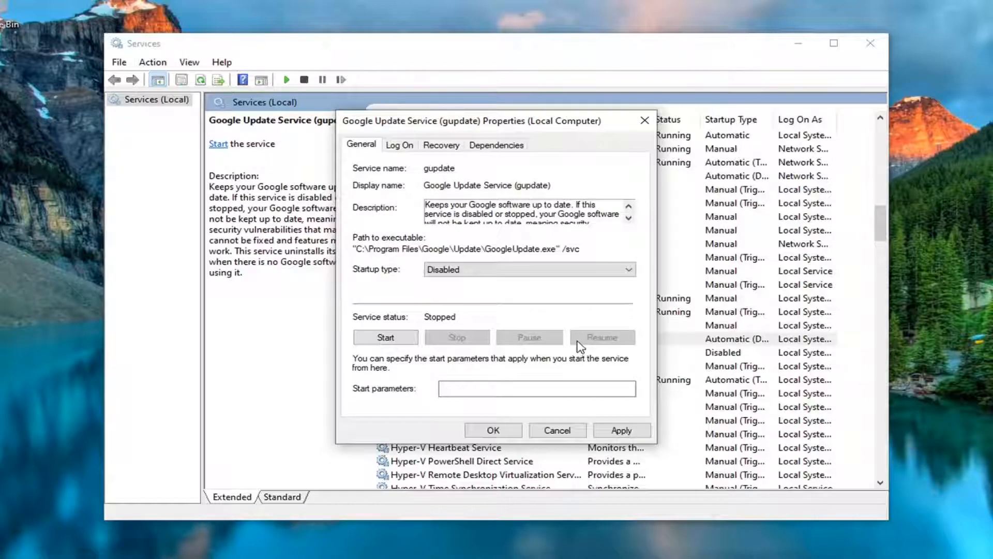
pyautogui.moveTo(579, 328)
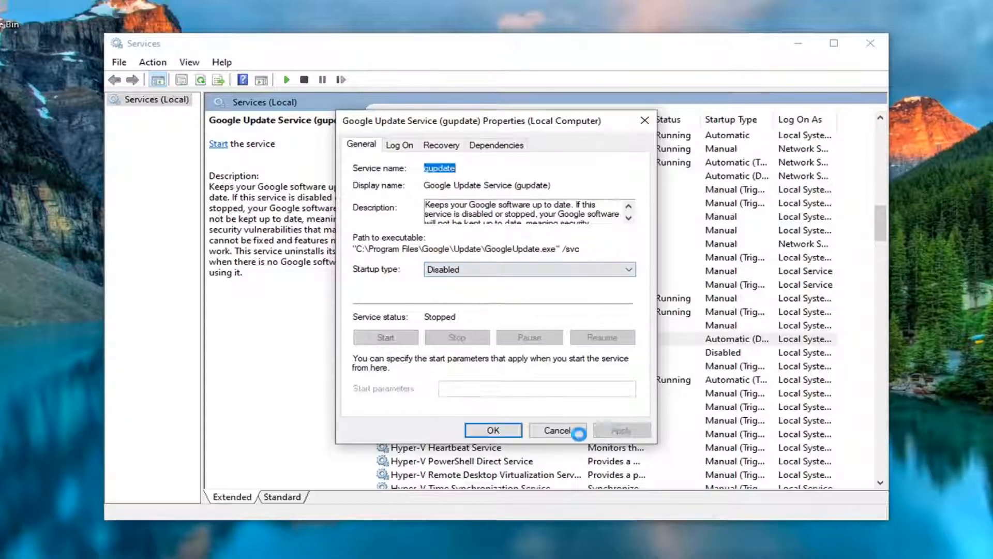
pyautogui.click(558, 431)
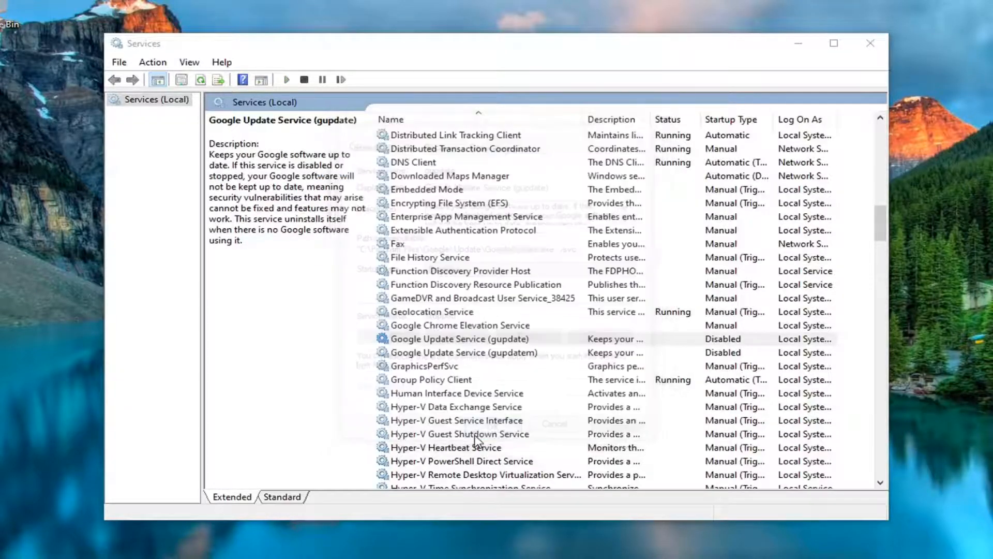
# Step: Close Services and search 'task sc' from the Start menu to launch Task Scheduler
pyautogui.click(458, 338)
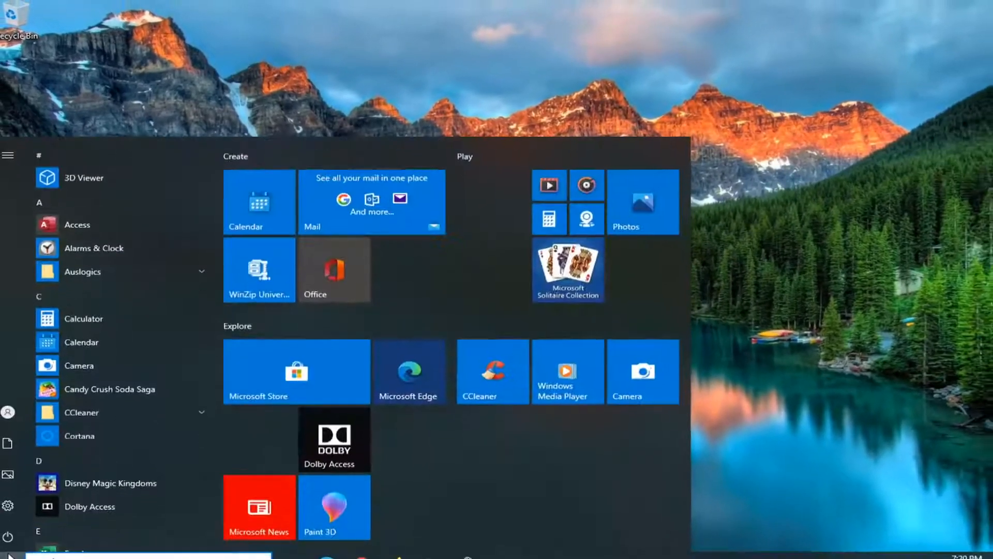
pyautogui.write('task schuedu')
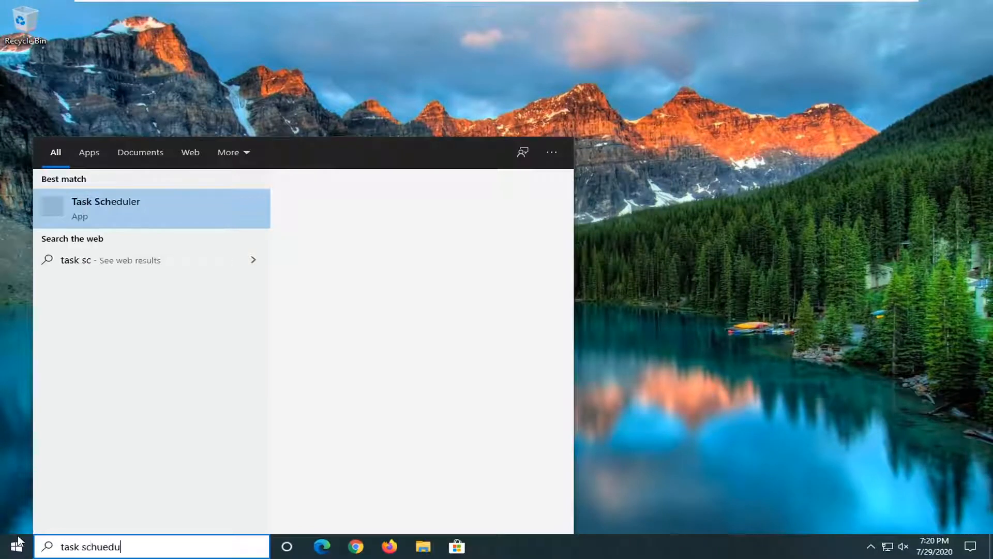
pyautogui.press('Backspace')
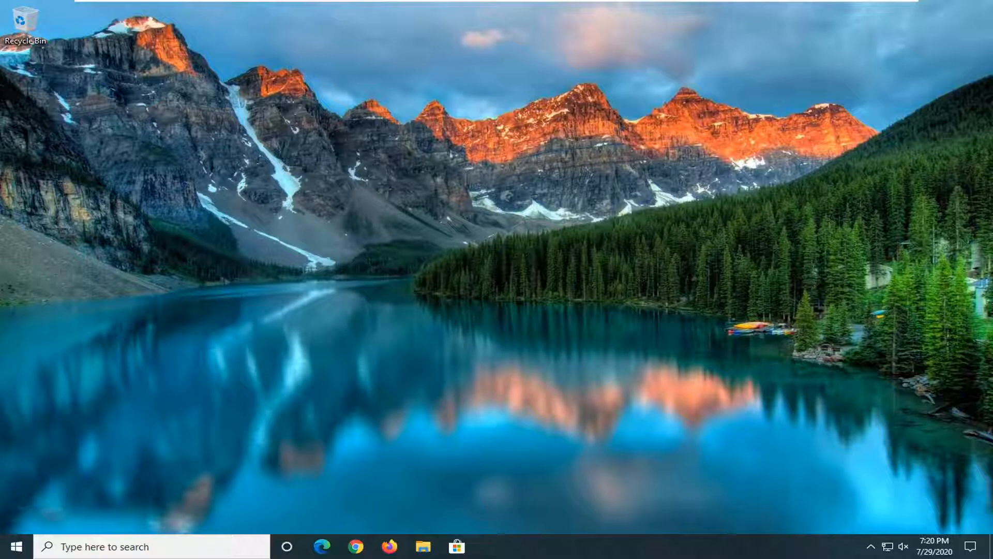
pyautogui.click(19, 546)
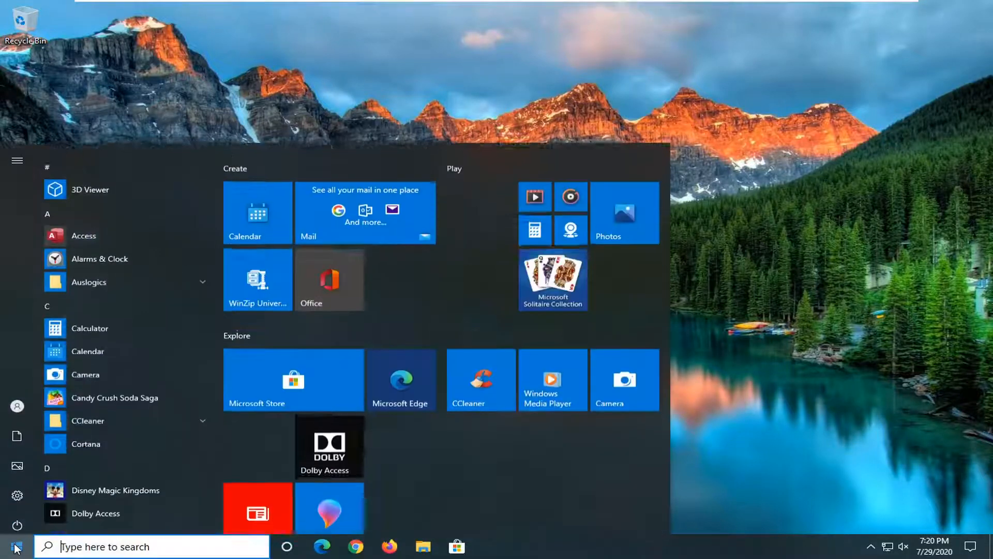
pyautogui.write('task sc')
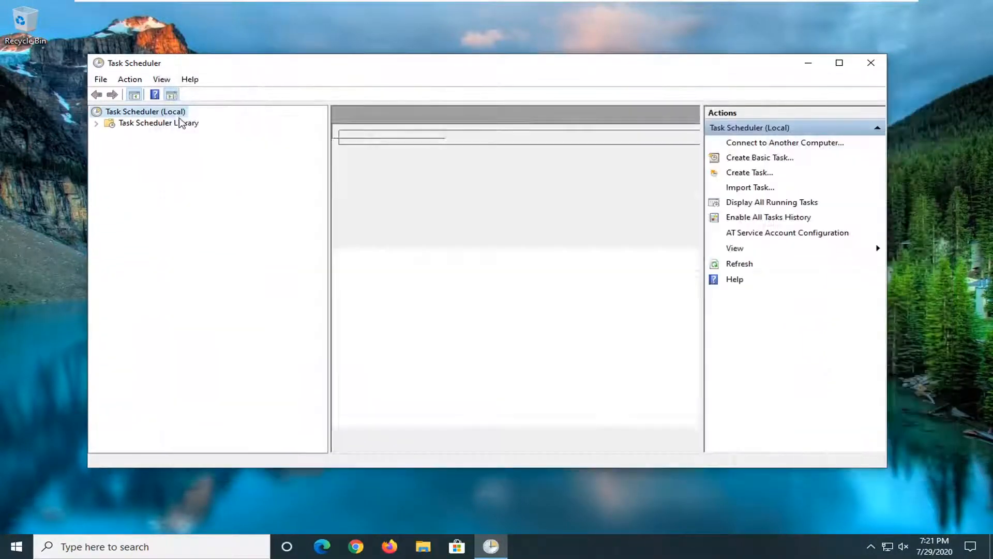
# Step: Disable the GoogleUpdateTaskMachineUA task in the Task Scheduler Library
pyautogui.click(156, 123)
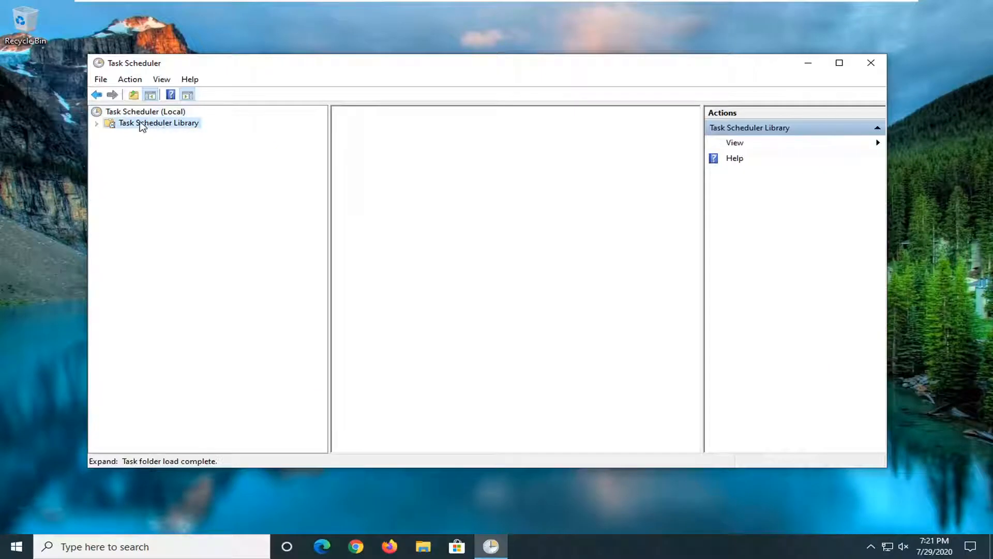
pyautogui.click(143, 123)
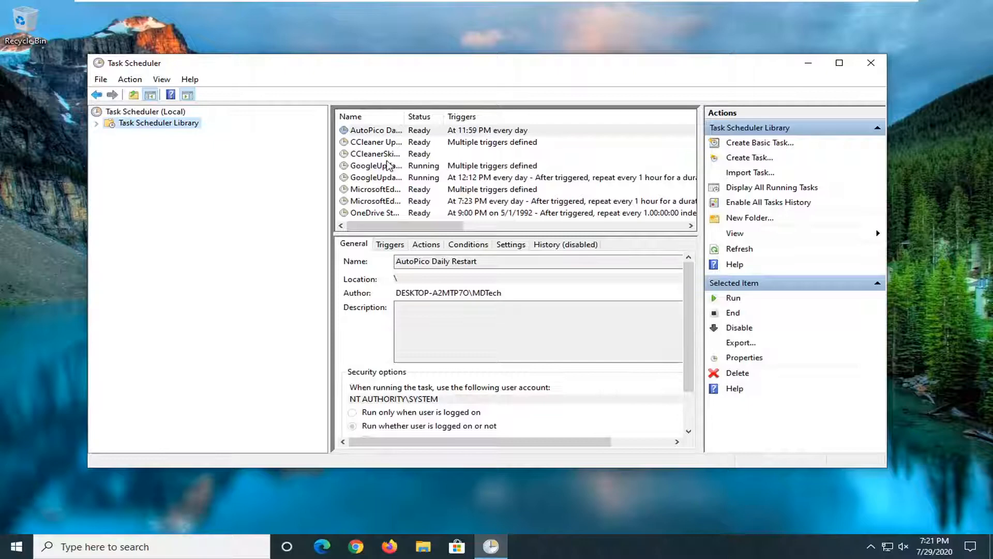
pyautogui.click(387, 166)
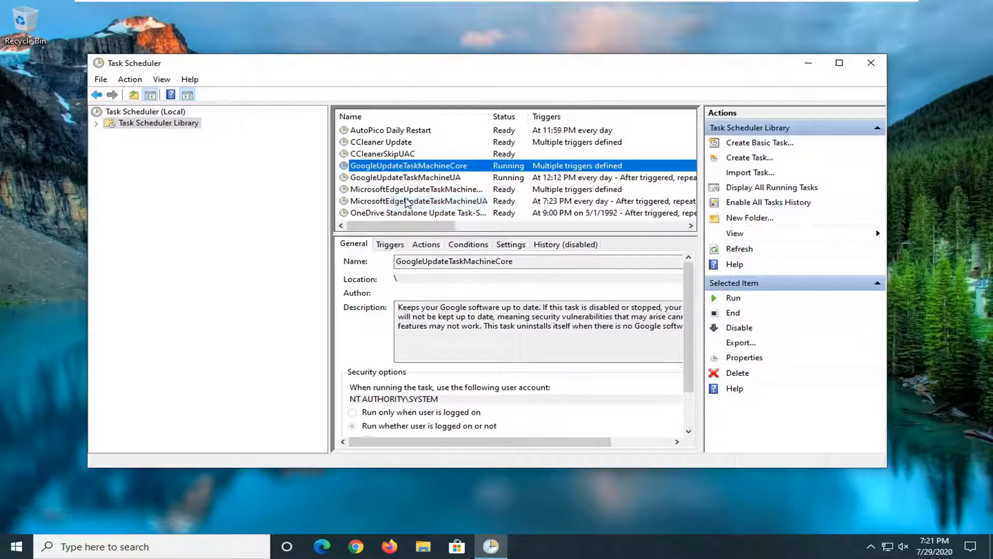
pyautogui.click(416, 178)
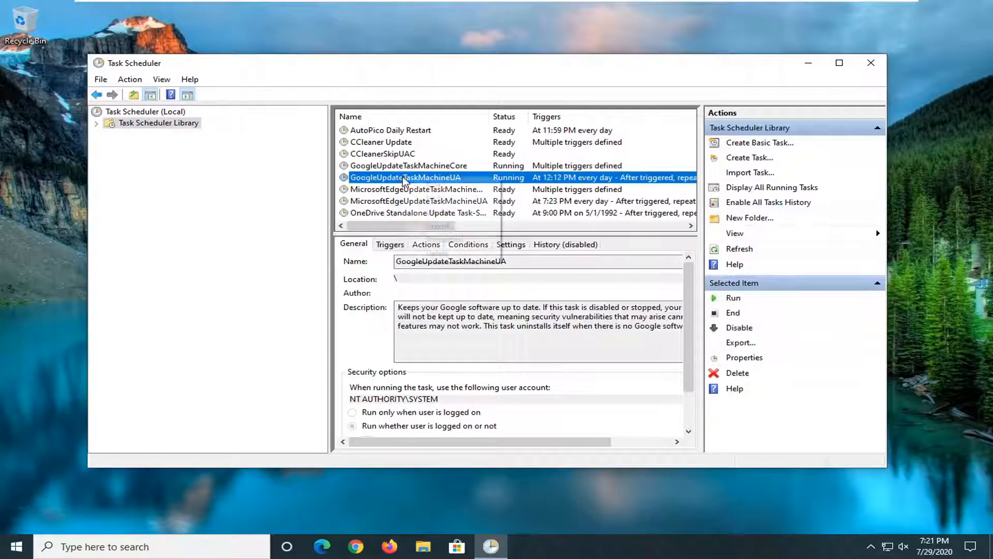
pyautogui.click(739, 328)
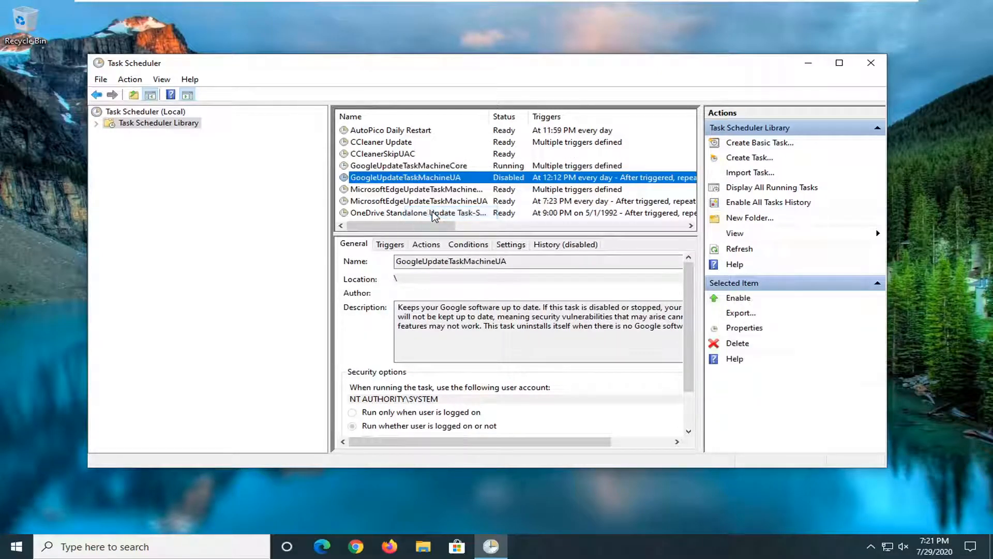
# Step: Verify the GoogleUpdateTaskMachineCore and UA task states, then close Task Scheduler
pyautogui.rightClick(411, 165)
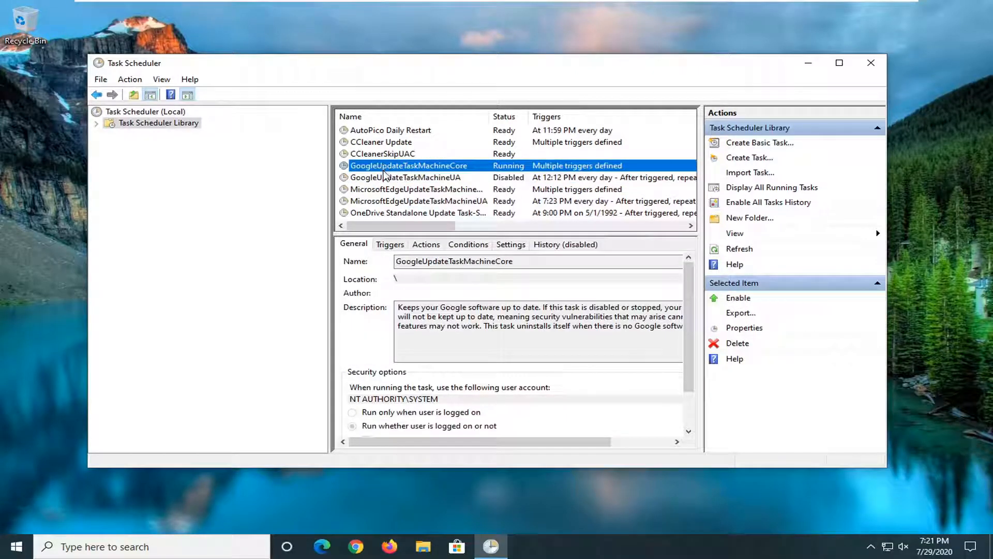
pyautogui.click(410, 177)
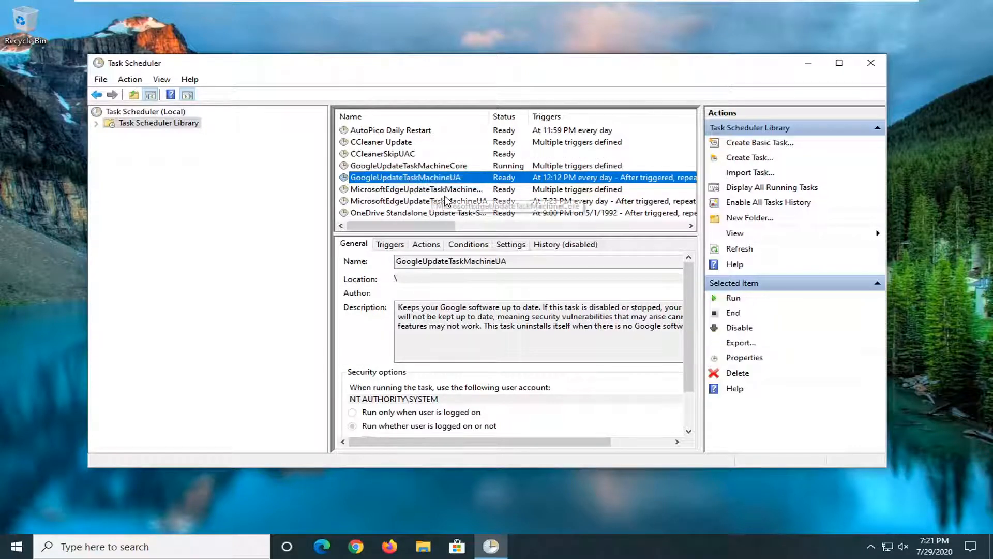
pyautogui.moveTo(464, 166)
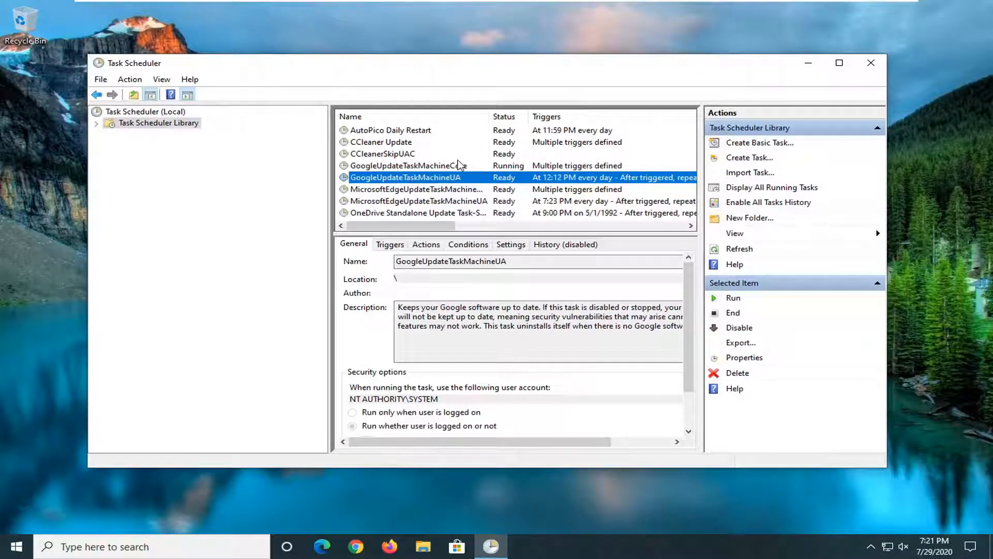
pyautogui.click(406, 165)
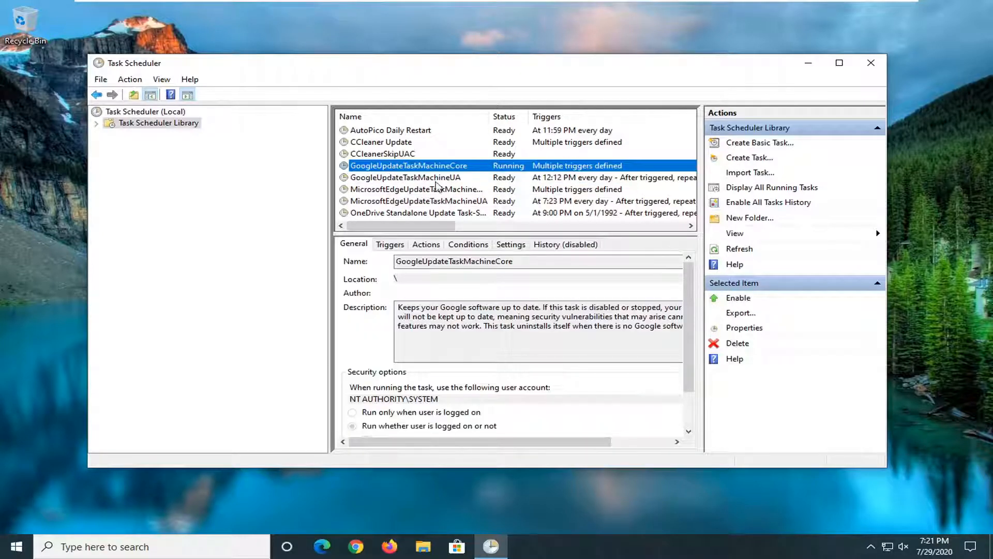
pyautogui.click(406, 177)
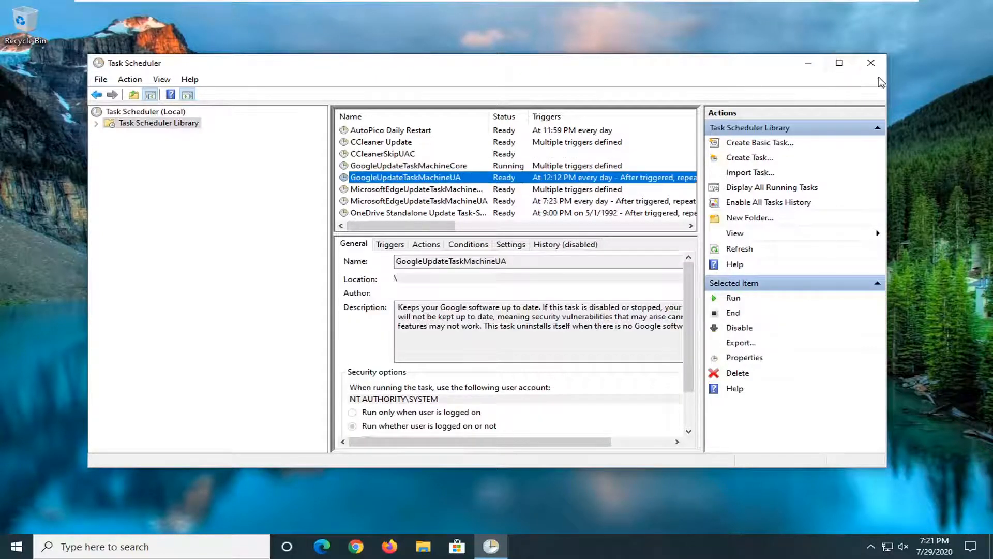
pyautogui.click(870, 62)
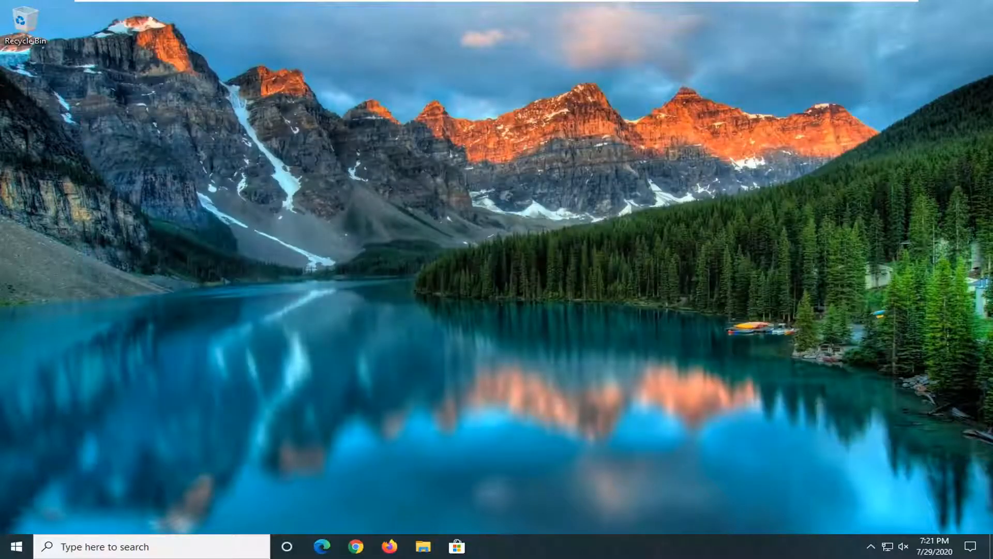